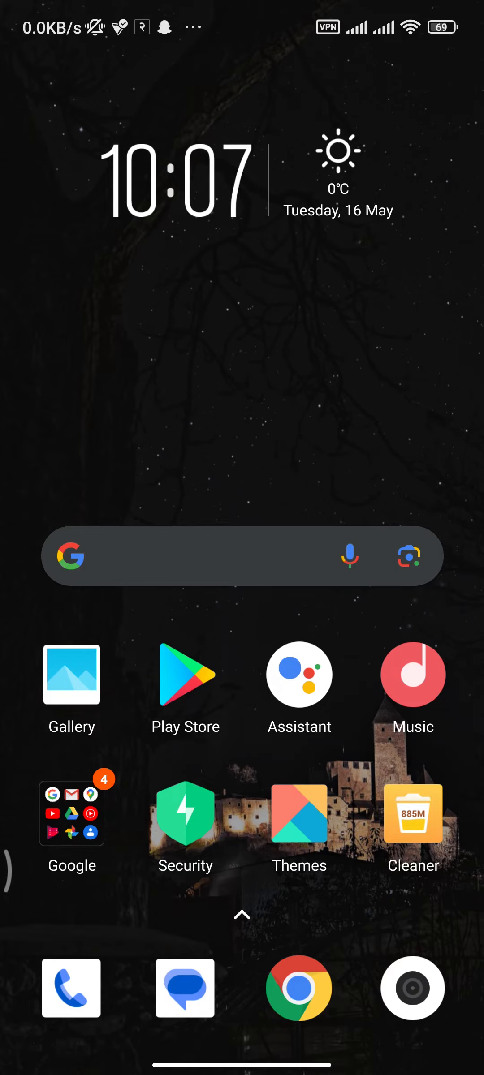
# - Launch the Google Play Store from the Android home screen
pyautogui.click(184, 675)
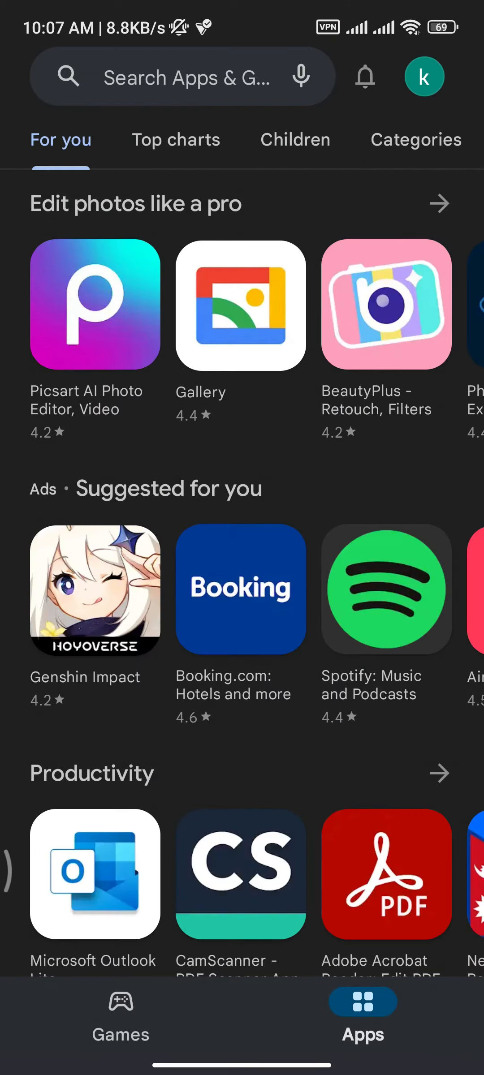
# - Search the Play Store for 'betfred' and open the Maryland Betfred app page
pyautogui.write('betfred')
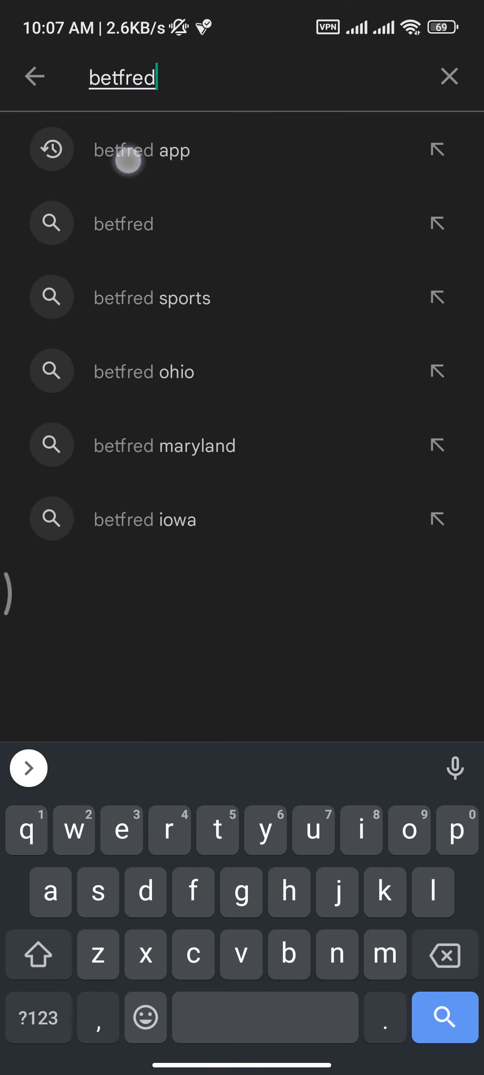
pyautogui.click(144, 150)
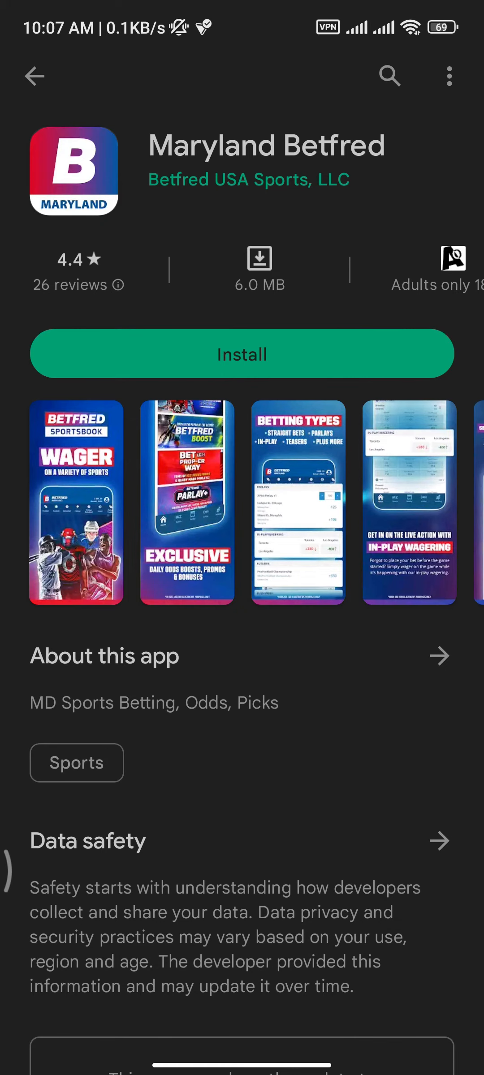
# - Install Maryland Betfred so its download shows as Pending
pyautogui.click(241, 354)
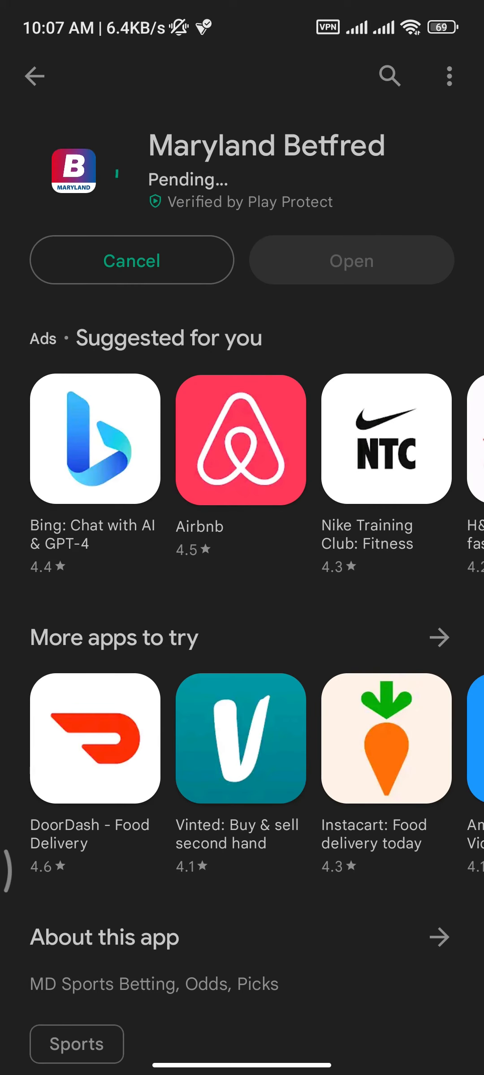